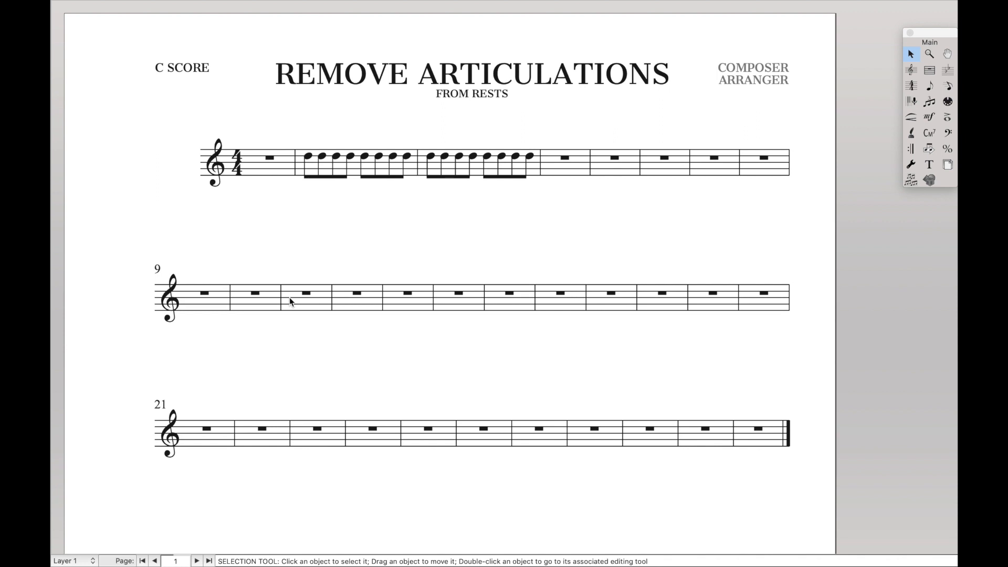
# - Add staccatos to bars 2–3 with bar 3's first note as an eighth rest, and begin four eighth notes in bar 6
pyautogui.click(945, 118)
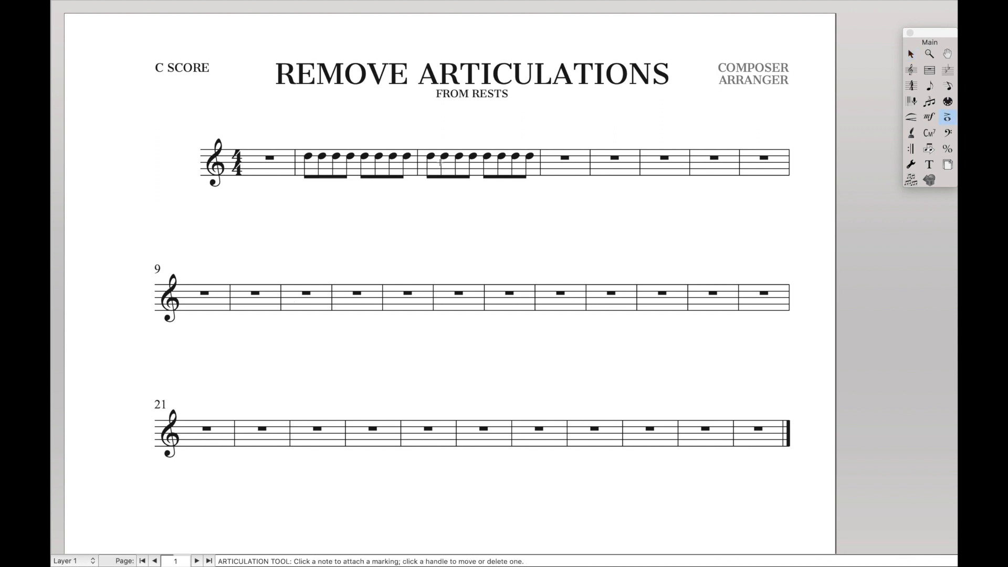
pyautogui.click(910, 54)
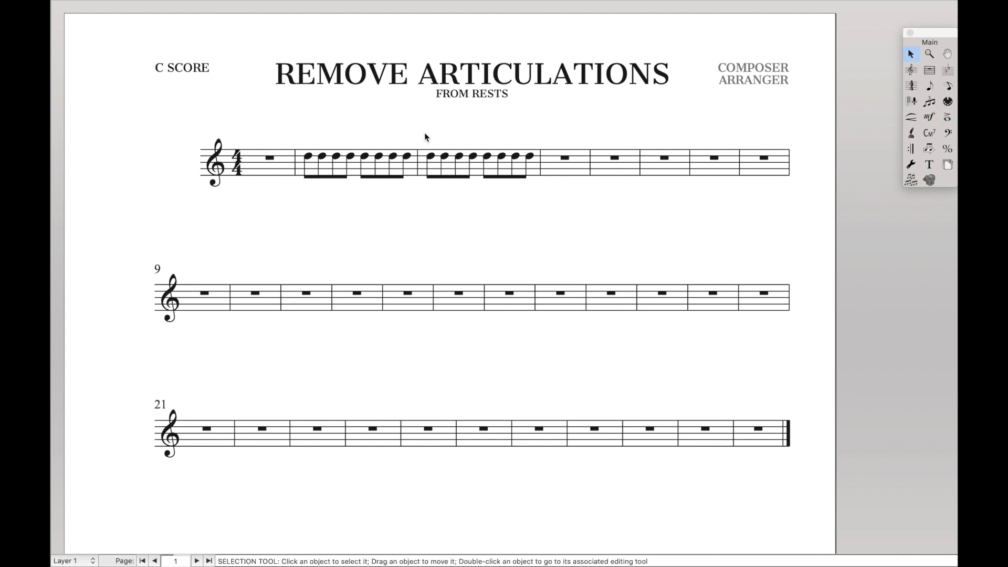
pyautogui.click(429, 161)
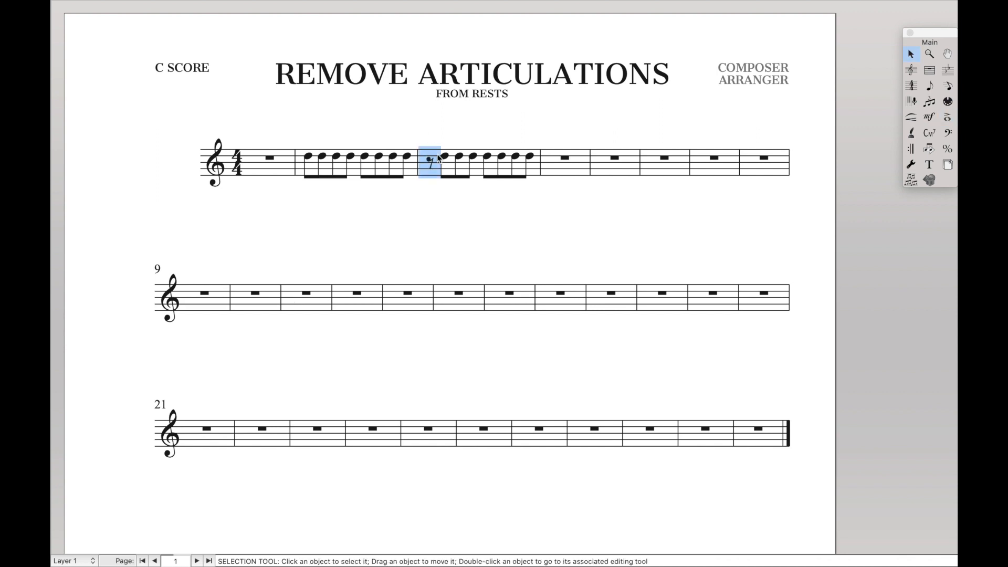
pyautogui.click(947, 118)
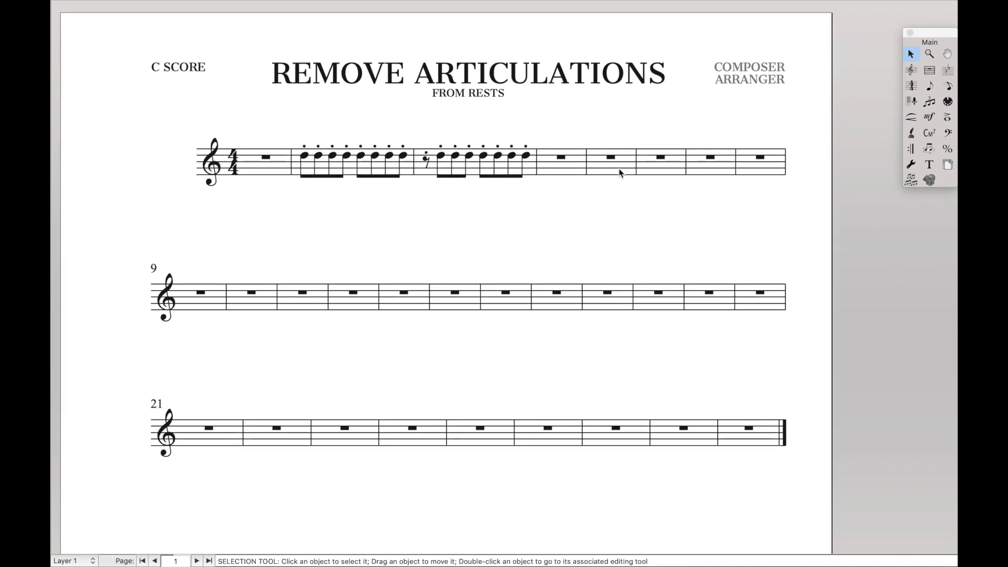
pyautogui.click(929, 85)
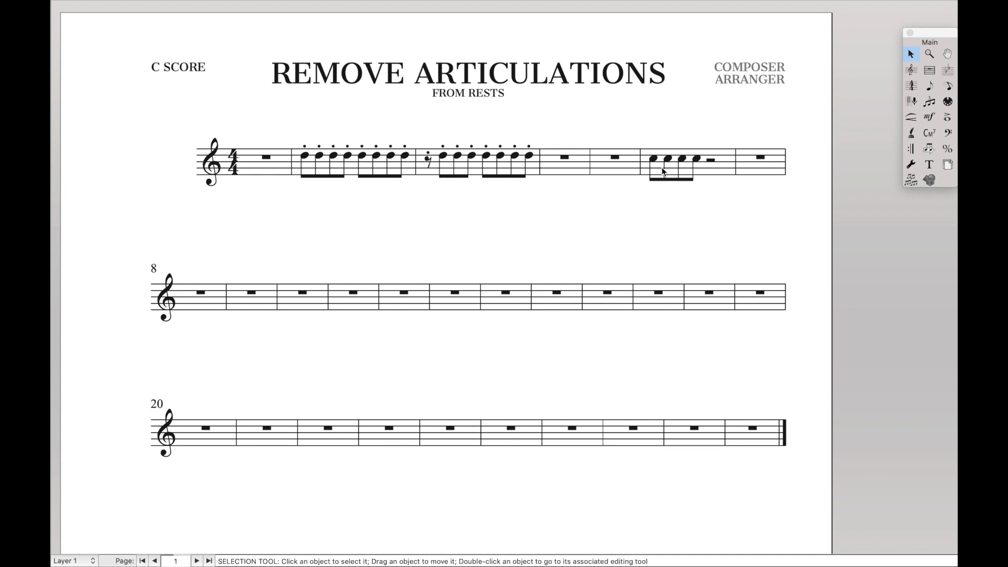
# - Slur and tenuto-mark bar 6's eighth notes, make the third a rest, then switch to the JW Lua scripts webpage
pyautogui.click(929, 116)
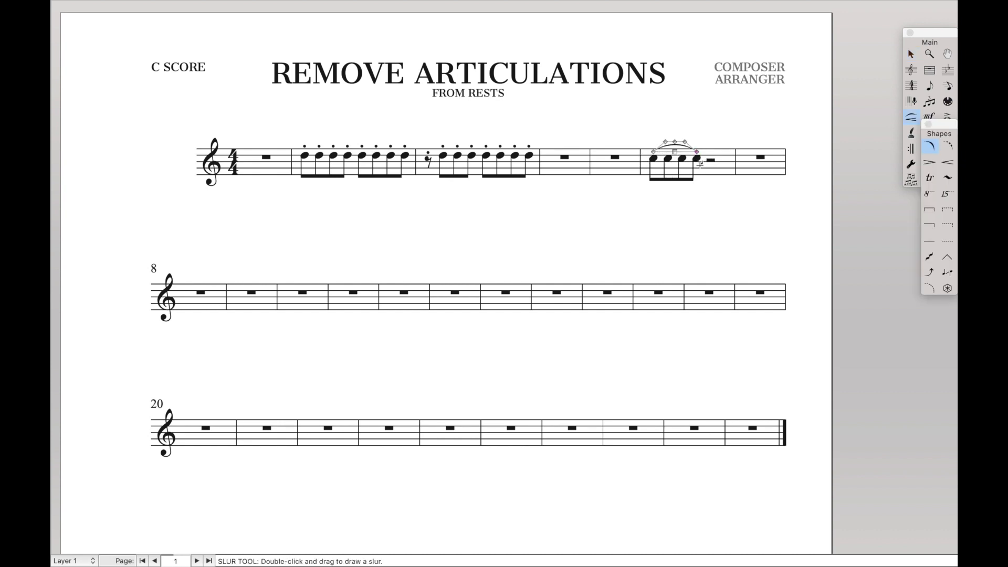
pyautogui.click(946, 118)
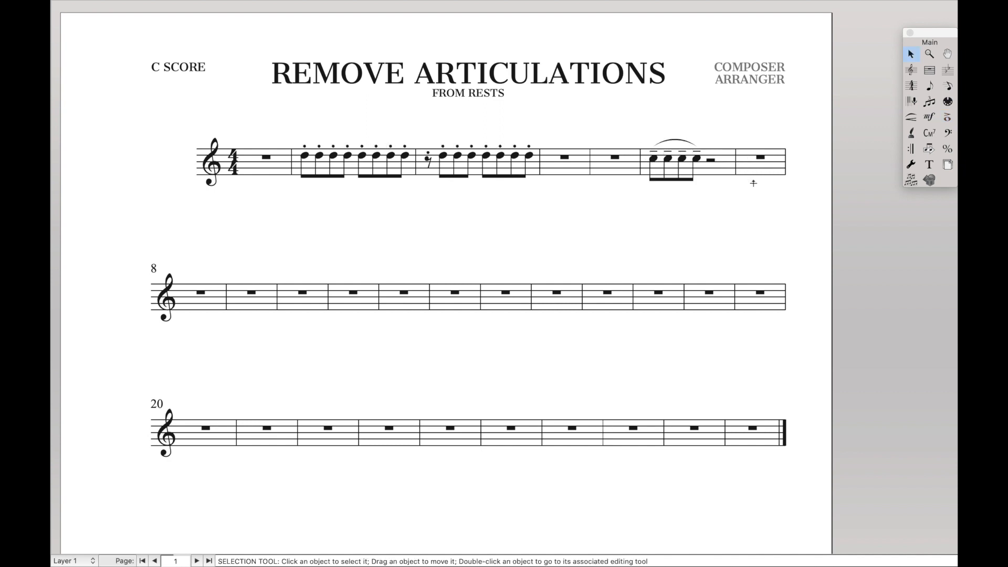
pyautogui.click(929, 85)
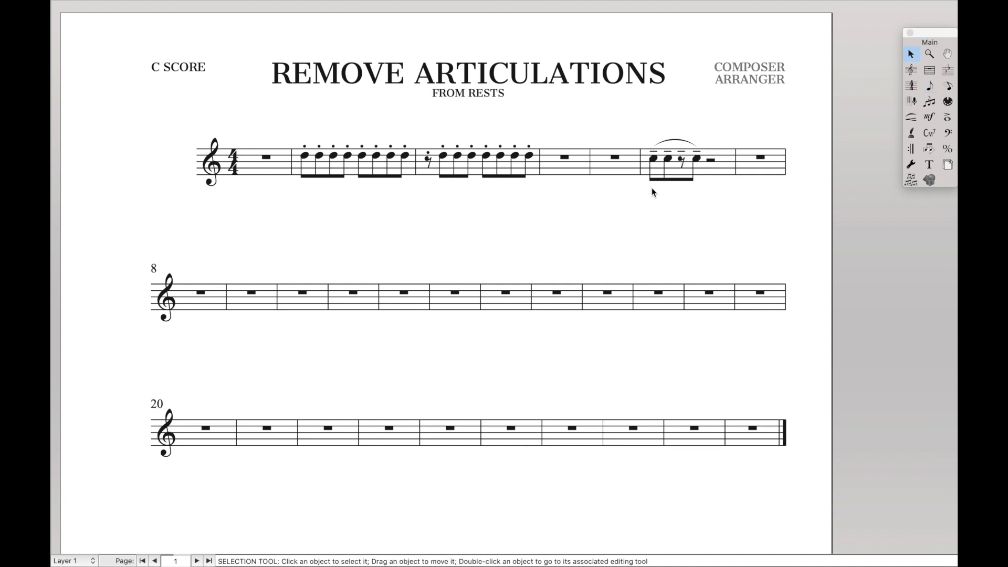
pyautogui.click(688, 159)
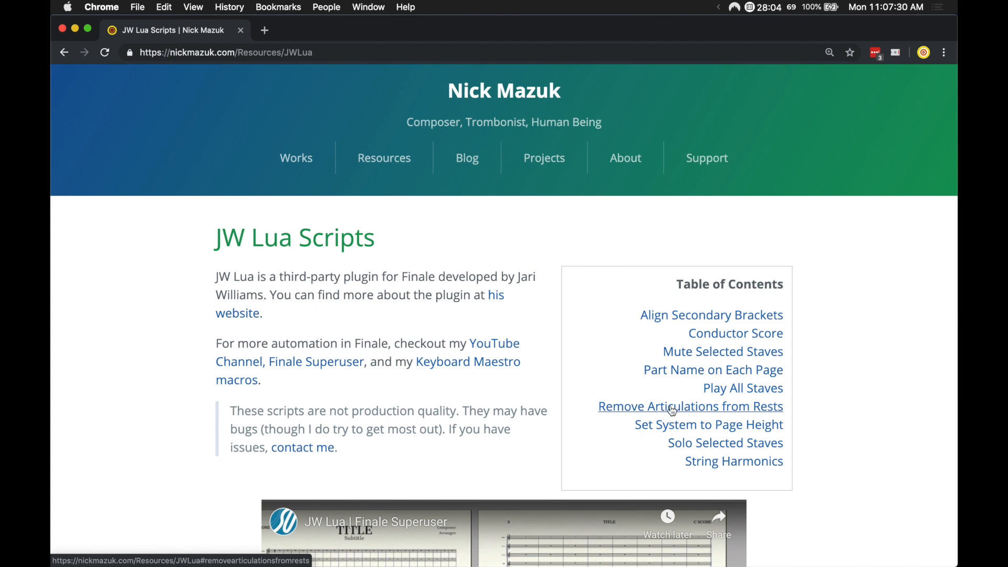
# - Jump to the Remove Articulations from Rests entry via the Table of Contents link
pyautogui.click(691, 406)
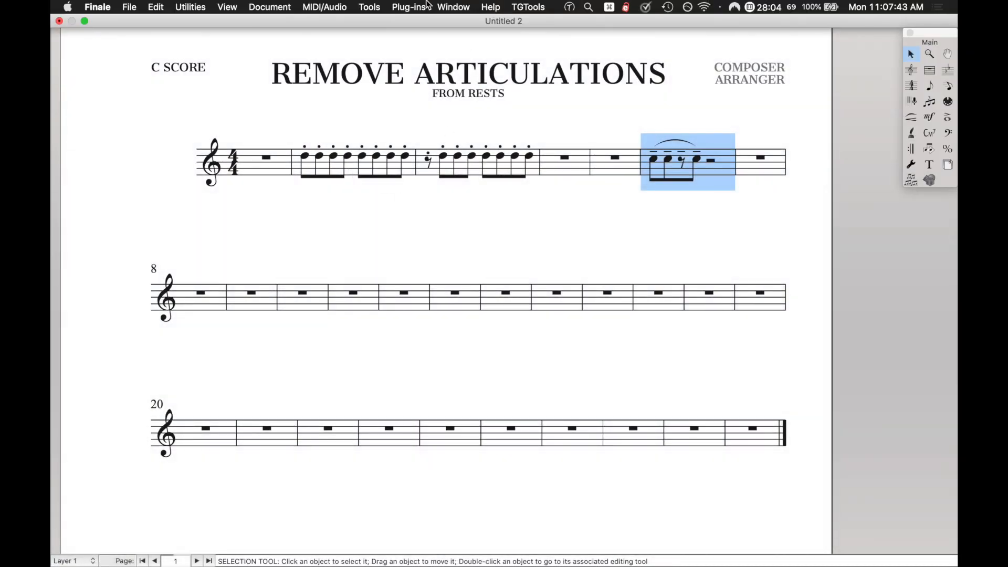
# - Open JW Lua from the Plug-ins menu and load Remove Articulations from Rests from the Plug-ins > JW Lua folder
pyautogui.click(409, 8)
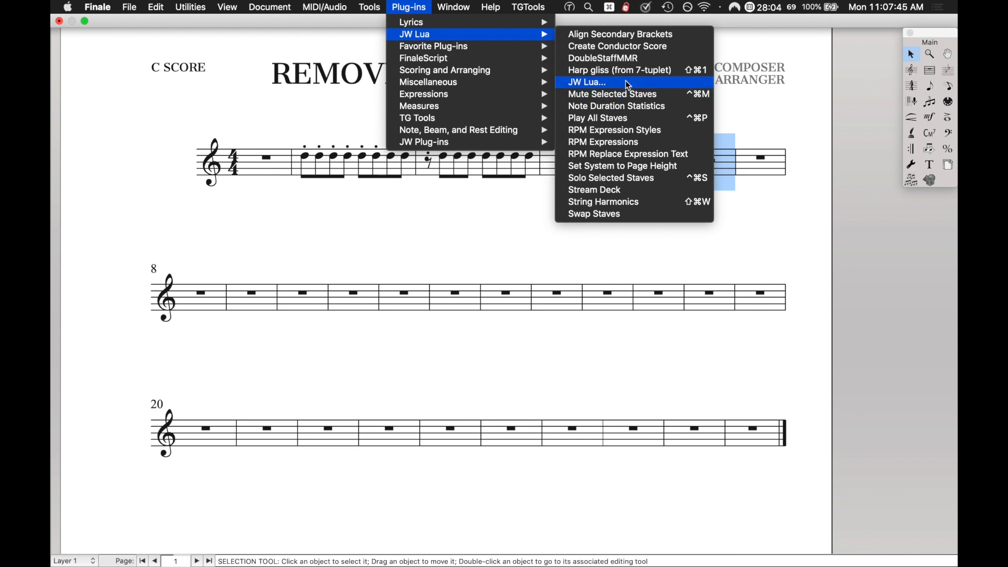
pyautogui.click(586, 82)
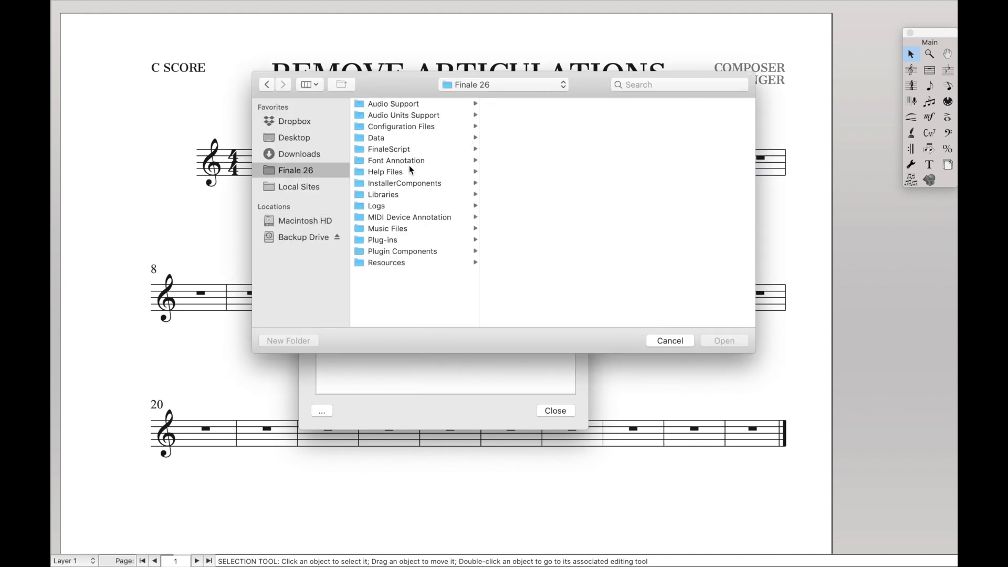
pyautogui.moveTo(378, 238)
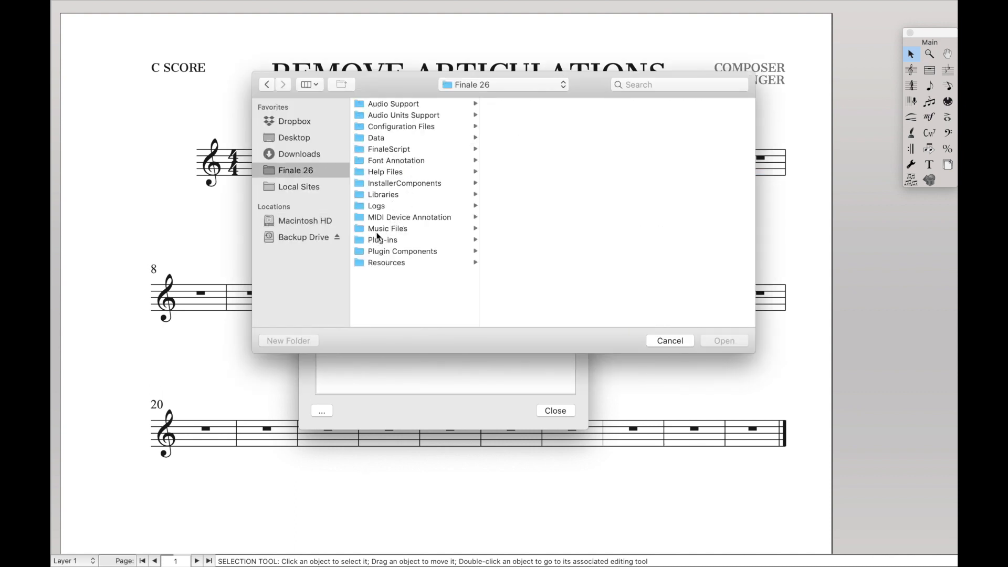
pyautogui.click(383, 239)
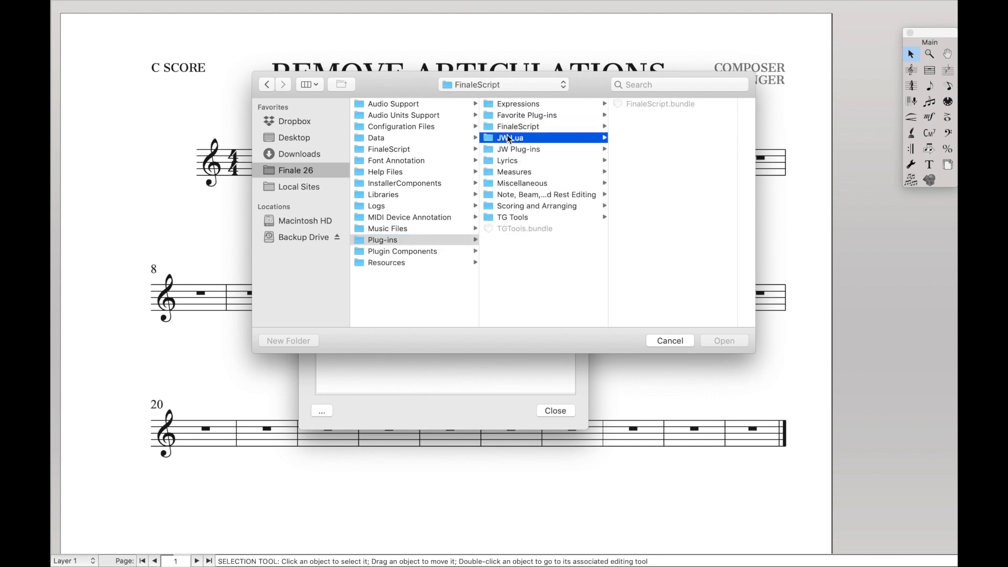
pyautogui.click(511, 138)
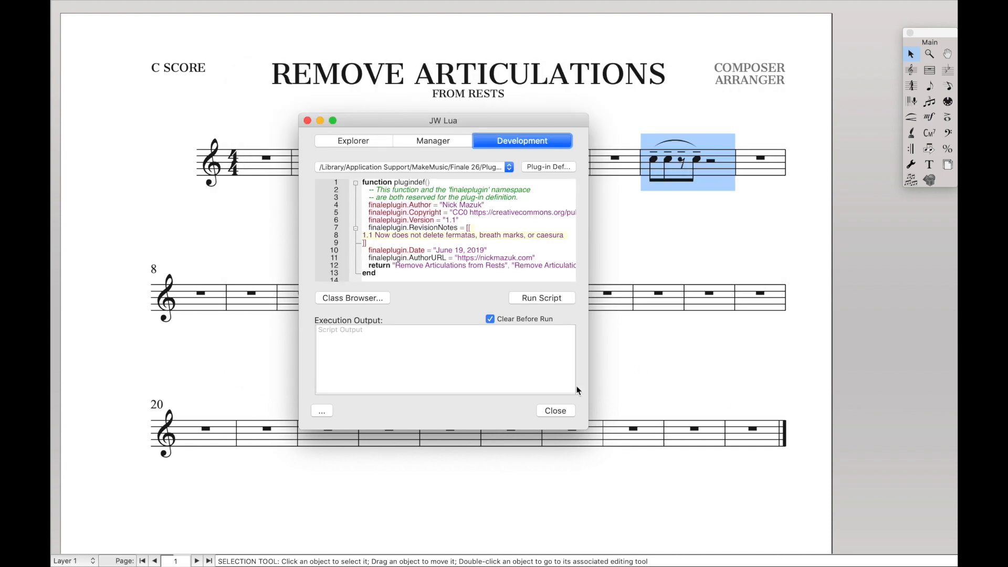
# - Move the script window aside, select bars 2–6, run the script so only the rests lose articulations, and close it
pyautogui.moveTo(442, 120); pyautogui.dragTo(685, 231)
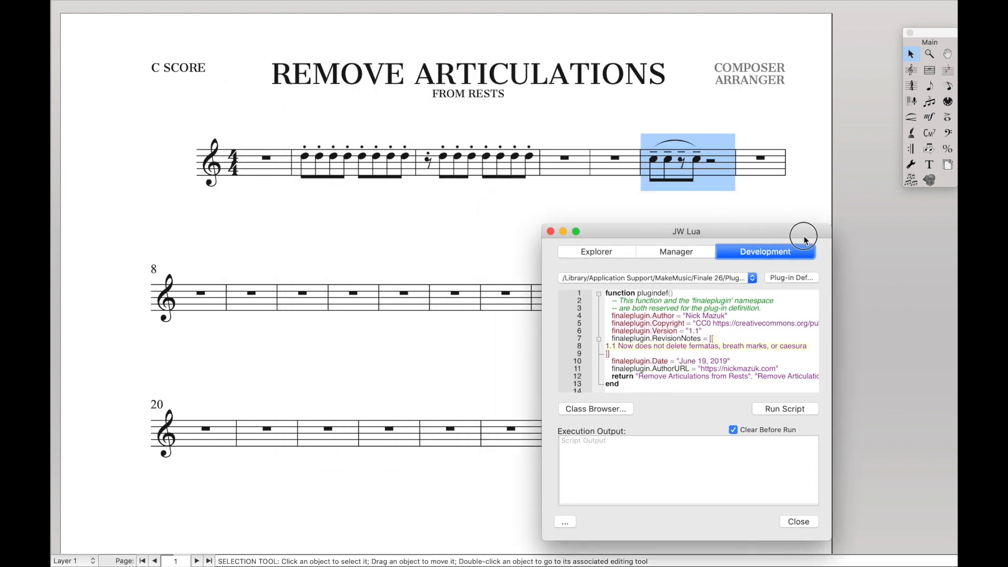
pyautogui.moveTo(686, 231); pyautogui.dragTo(739, 251)
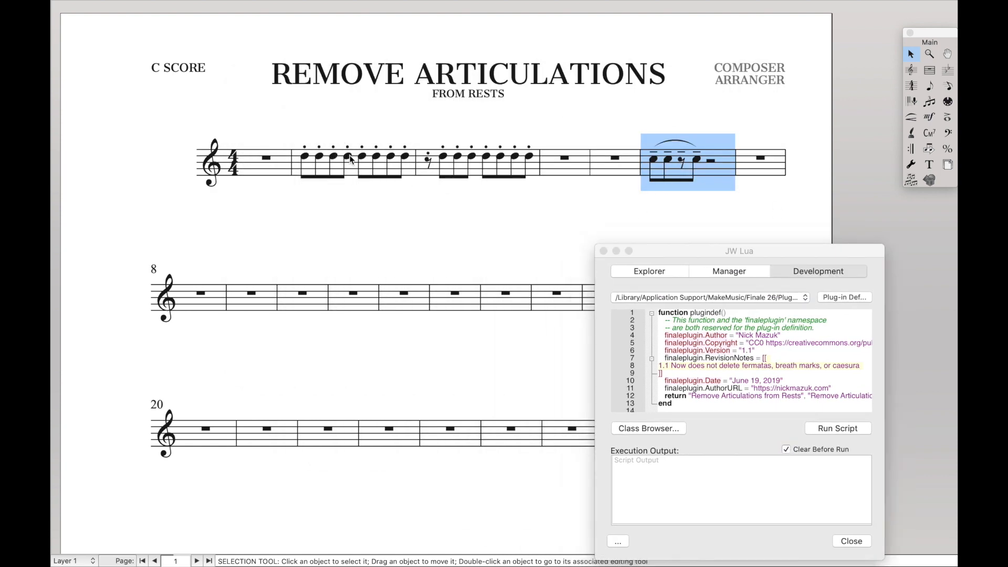
pyautogui.click(838, 428)
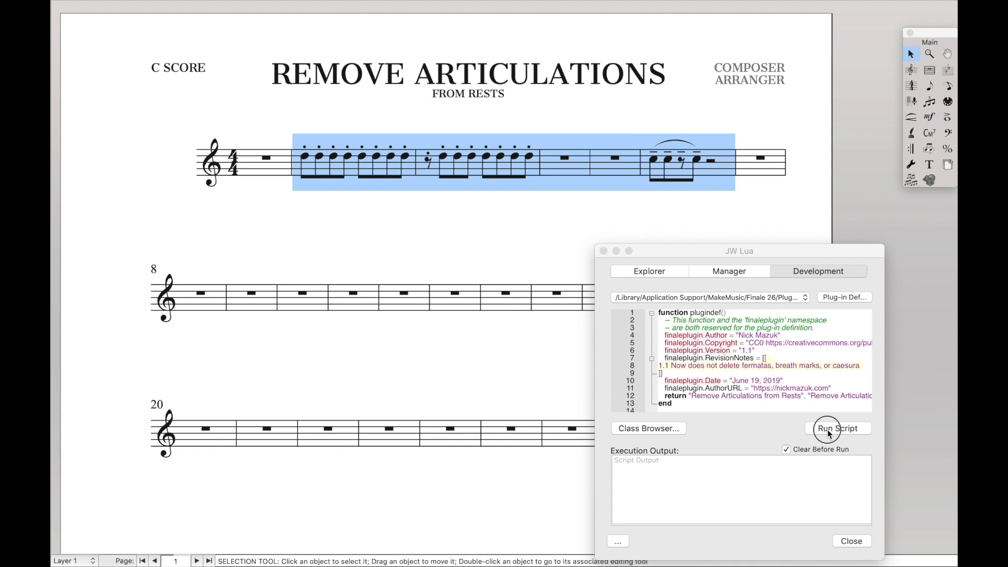
pyautogui.click(838, 428)
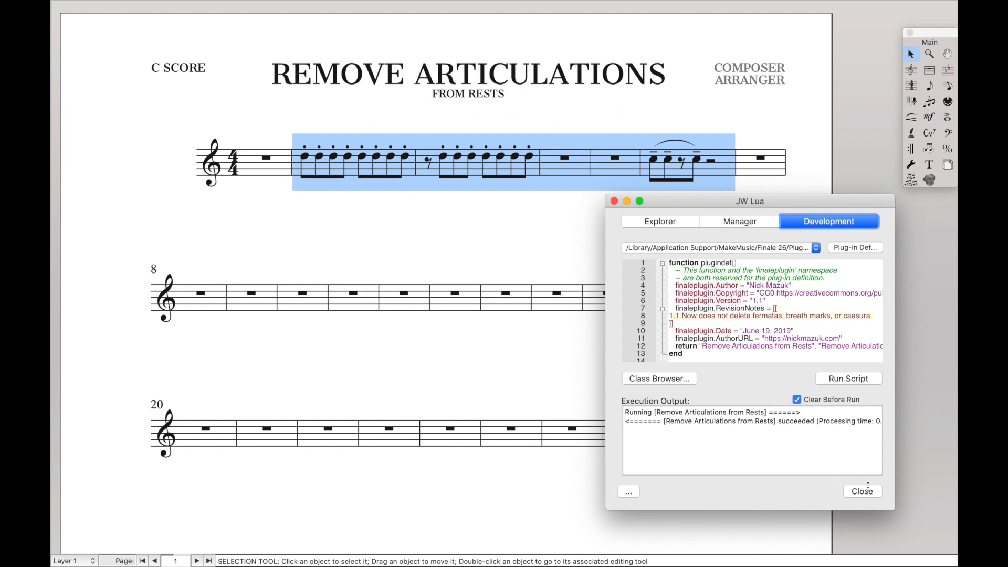
pyautogui.click(862, 490)
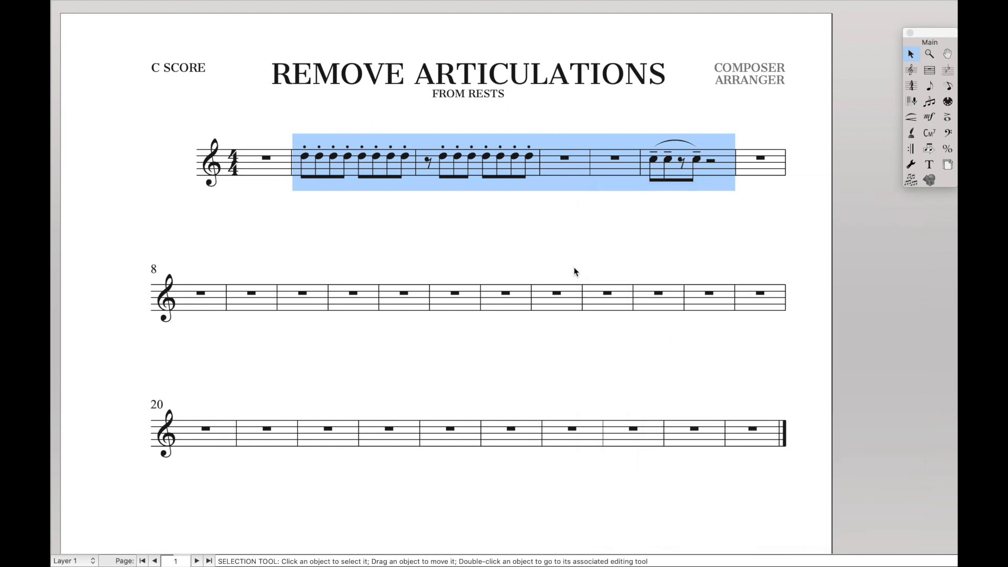
pyautogui.click(929, 85)
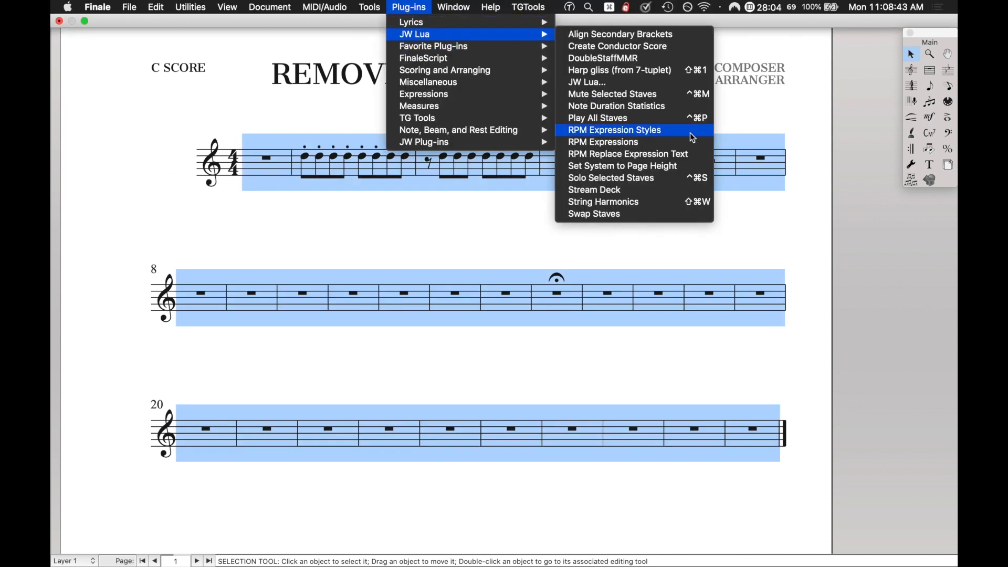
# - Reopen JW Lua and run the script on the whole score, leaving the fermata, caesura and breath mark intact
pyautogui.click(586, 82)
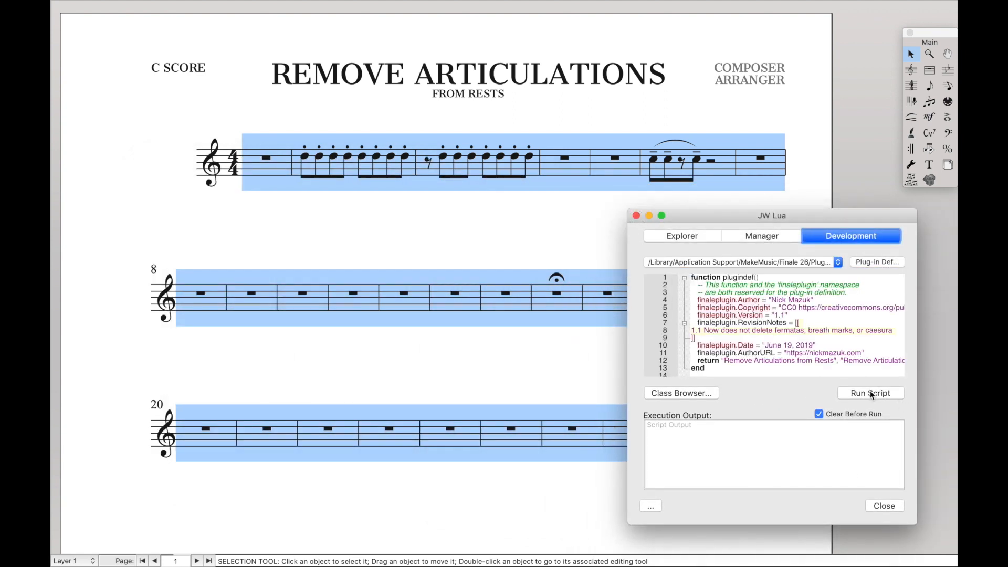
pyautogui.click(869, 393)
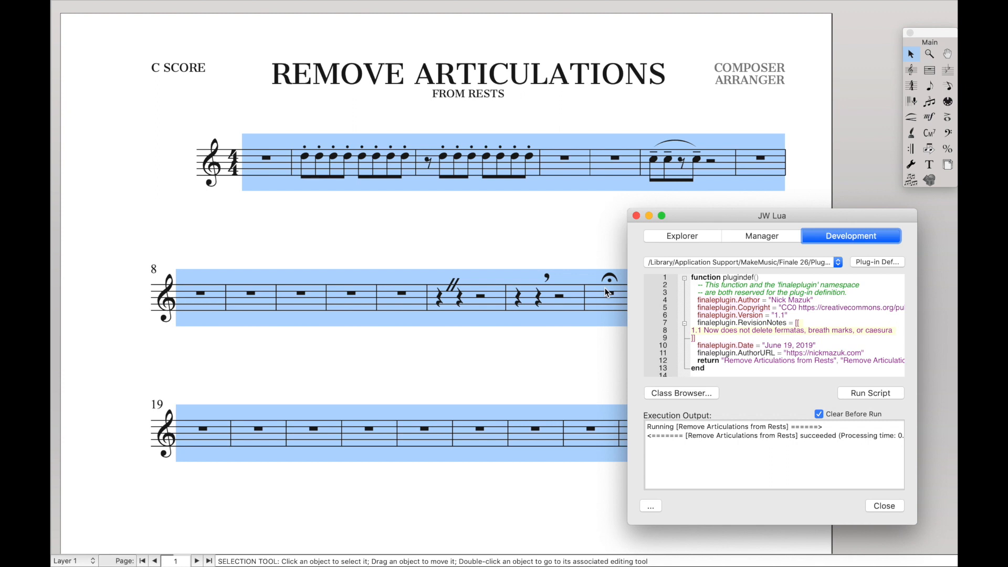
pyautogui.moveTo(420, 188)
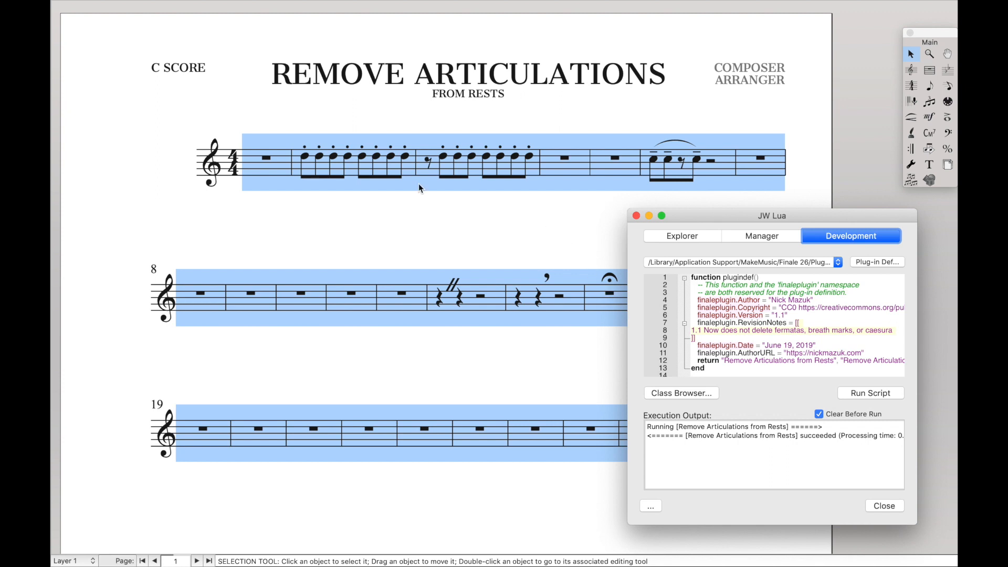